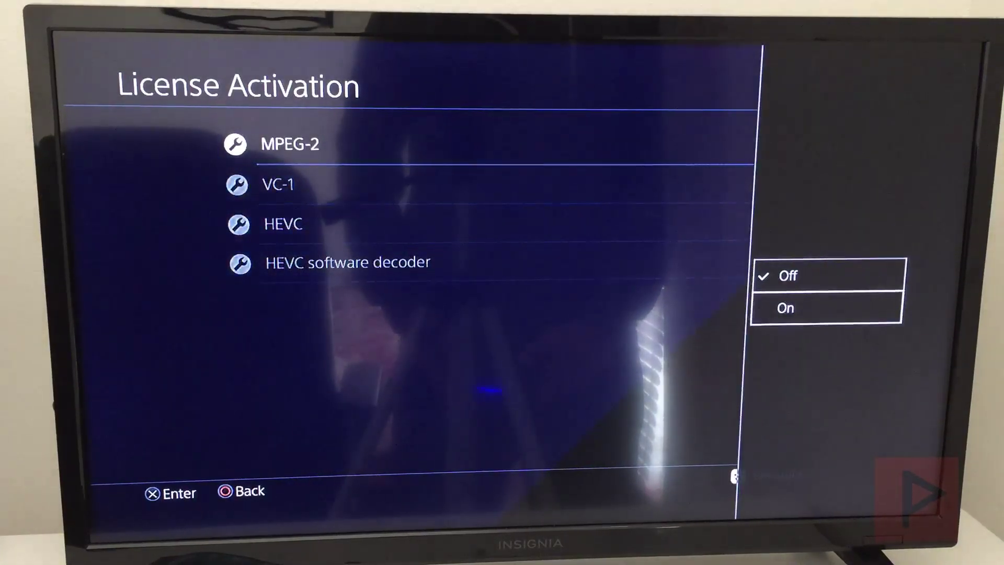
Step: Set the VC-1 codec licence to On in the License Activation list
key("down")
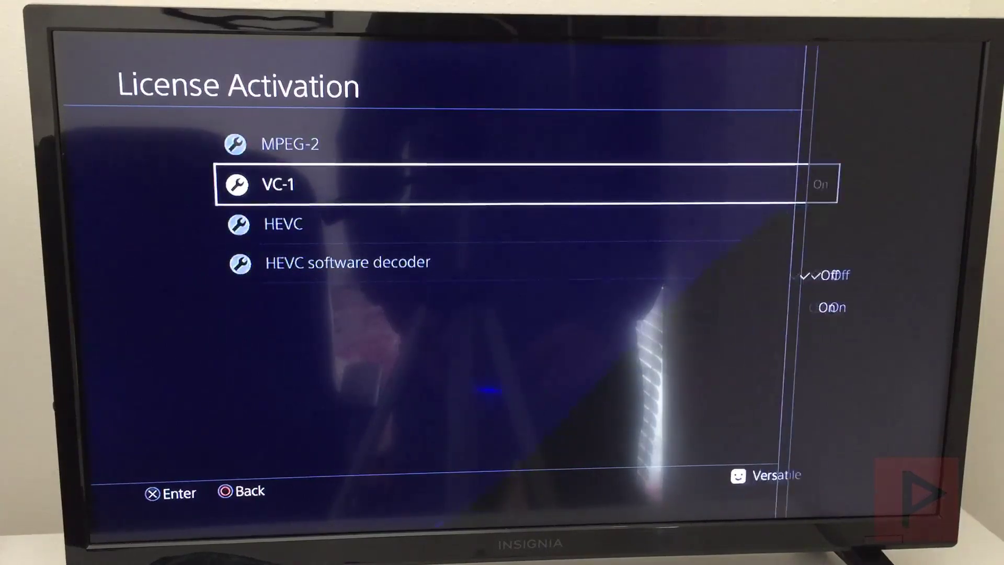